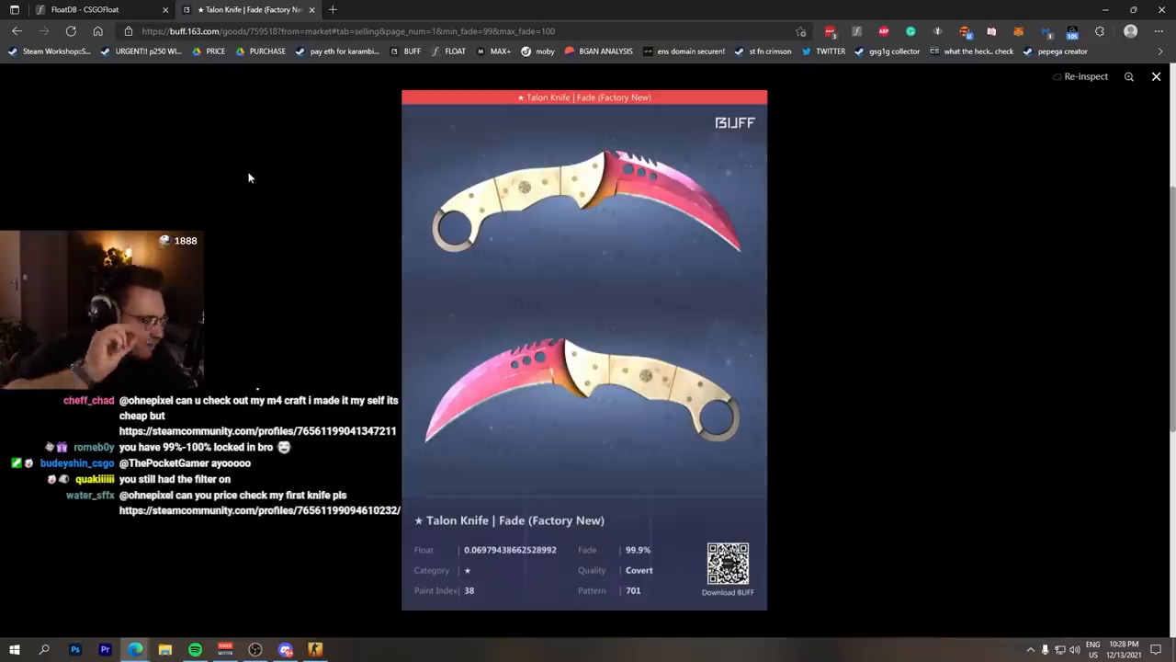
Dismiss the enlarged screenshot, browse the Talon Knife Fade listings and filter them by paint seed
click(1156, 77)
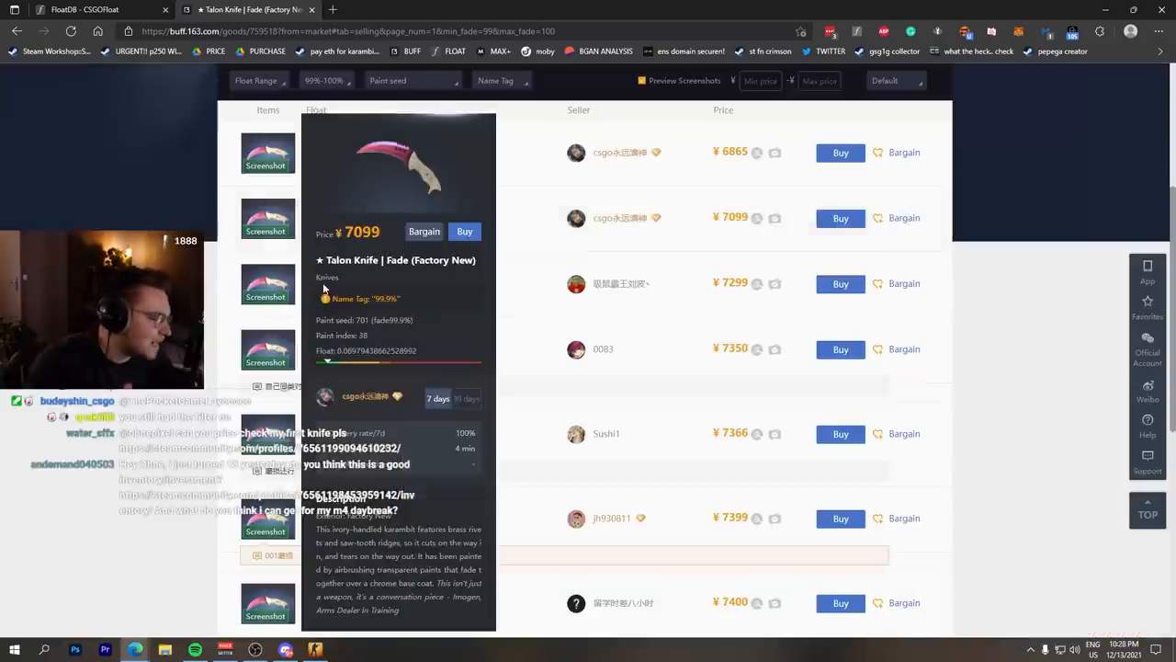
scroll(down, 3)
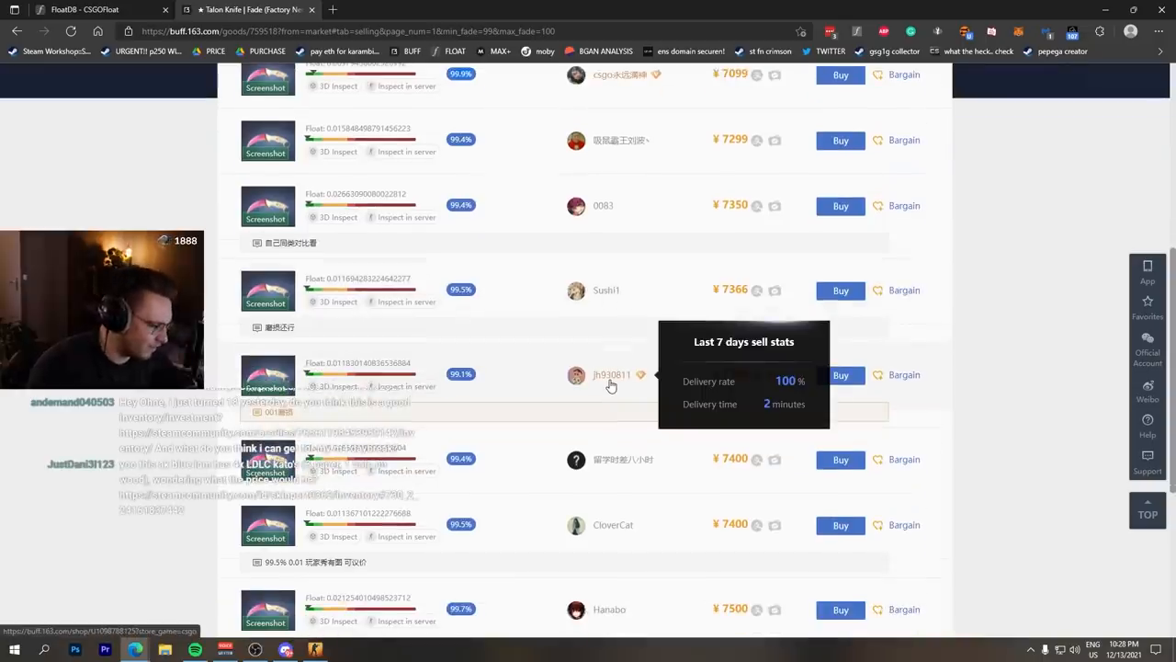
scroll(down, 3)
text(412)
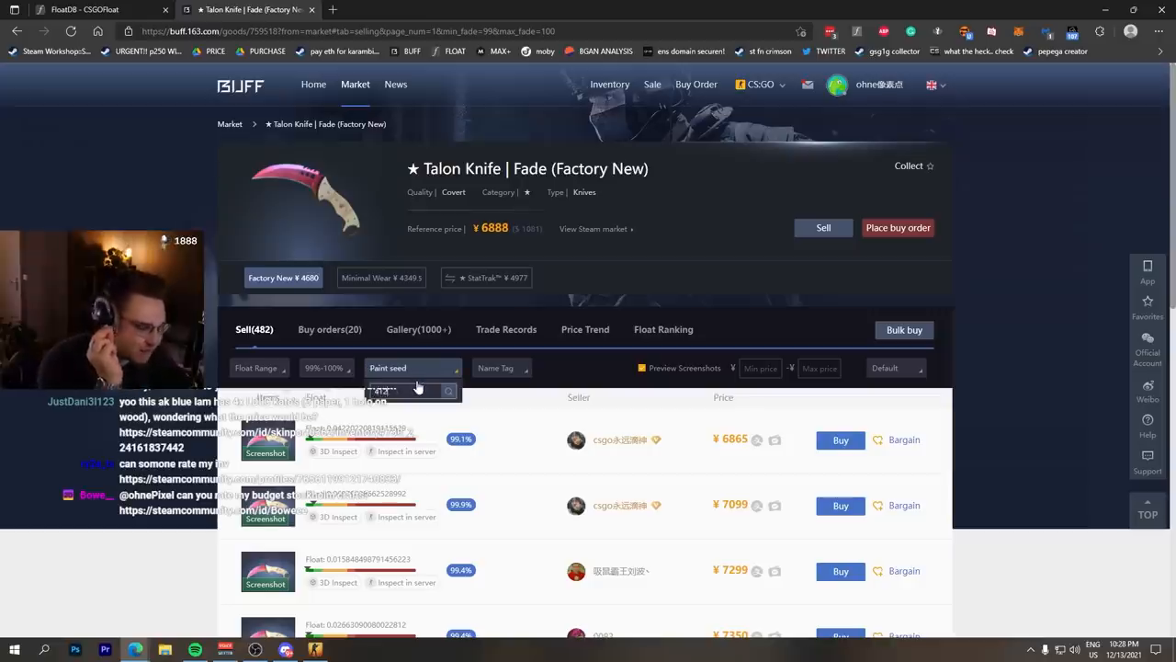
key(alt+tab)
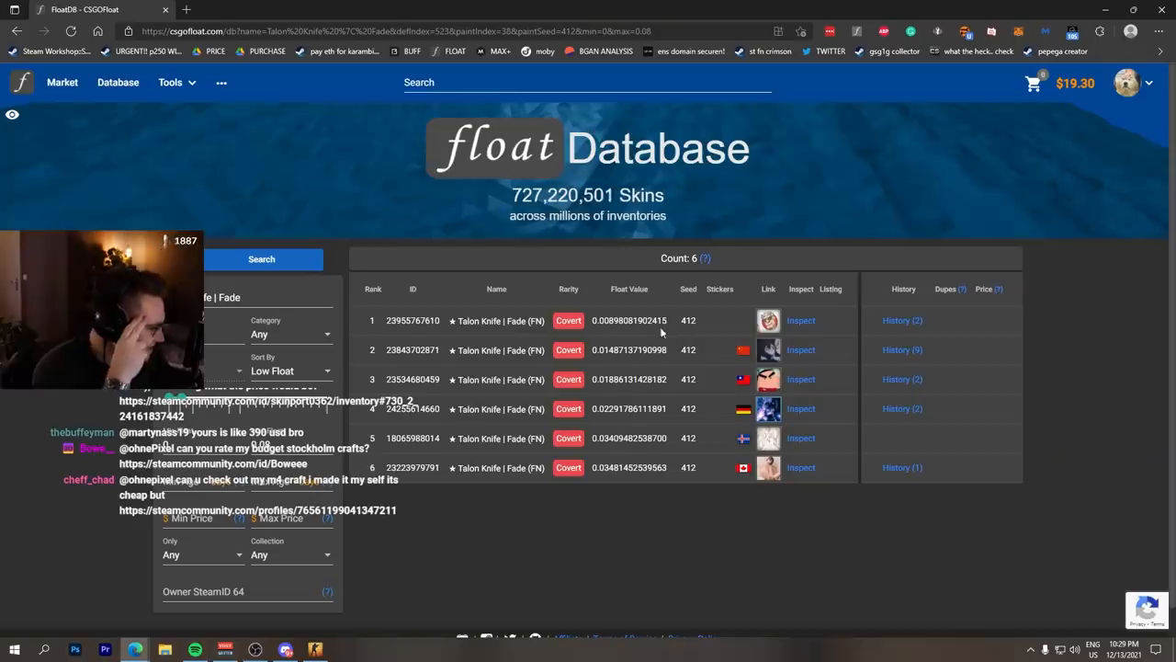
mouse_move(768, 408)
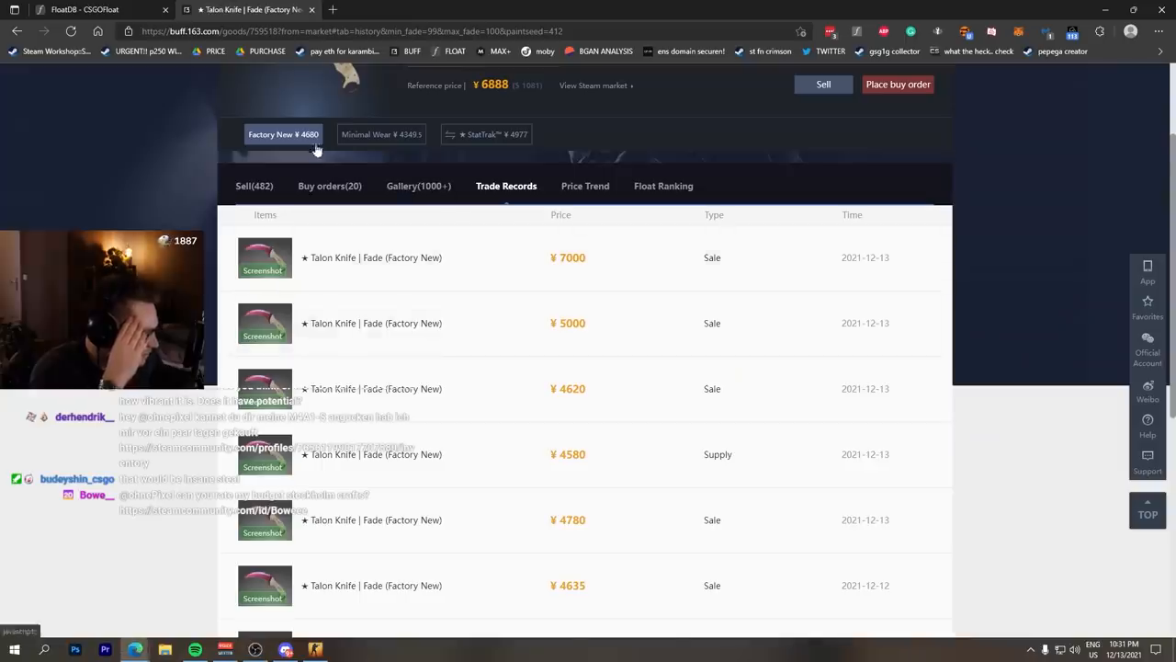
Show the Trade Records for the Talon Knife Fade (Factory New)
click(254, 186)
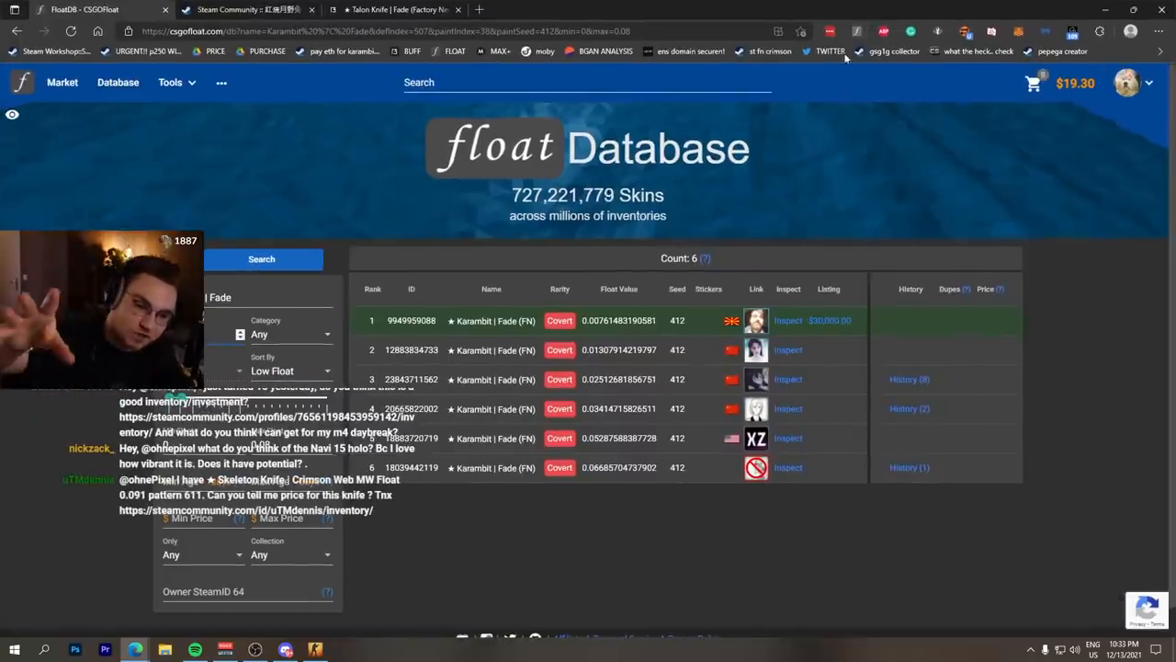
mouse_move(827, 52)
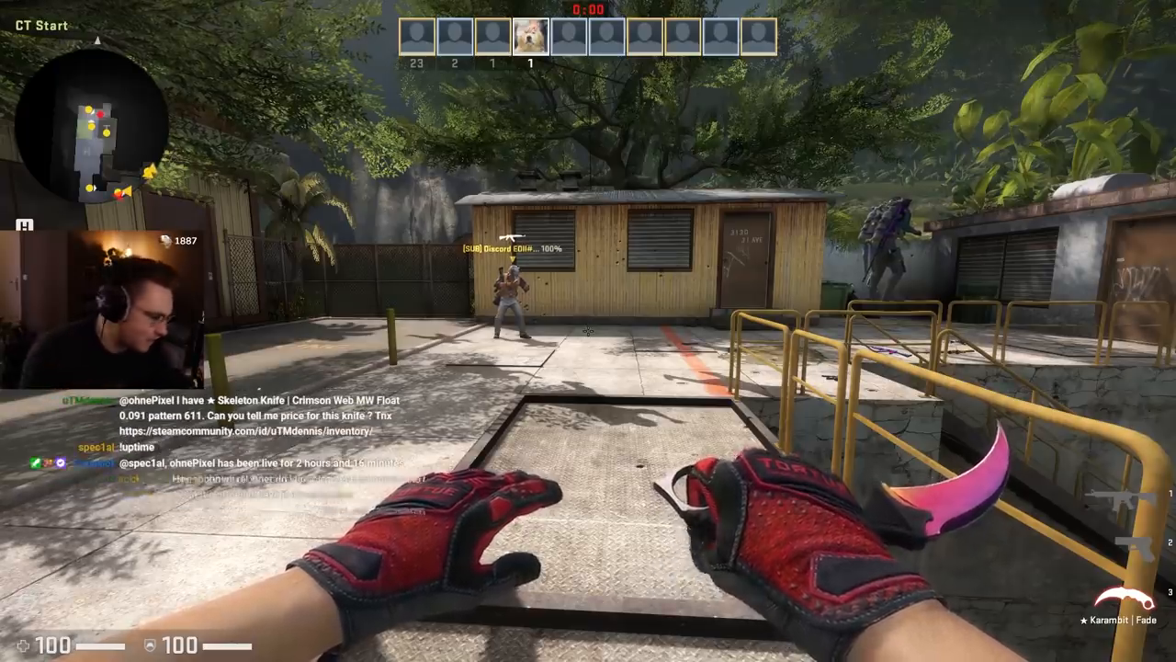
Inspect the equipped Karambit Fade in first person with the Y key
key(y)
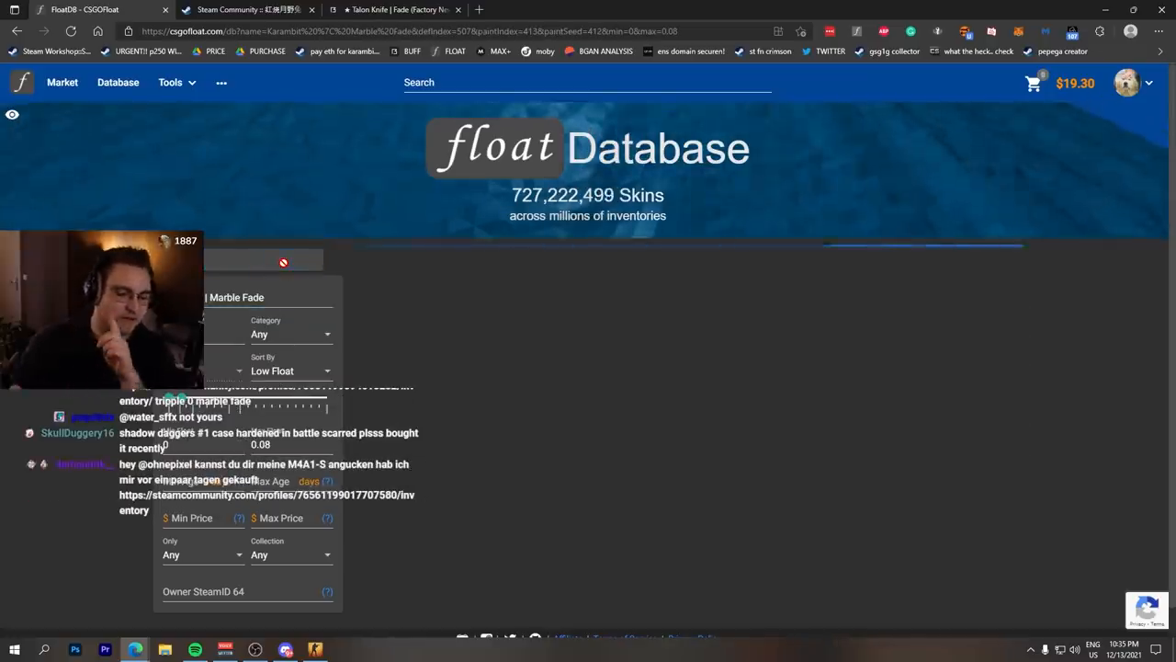
Search Karambit Marble Fade seed 412, inspect a result and allow it to open in Steam
click(261, 258)
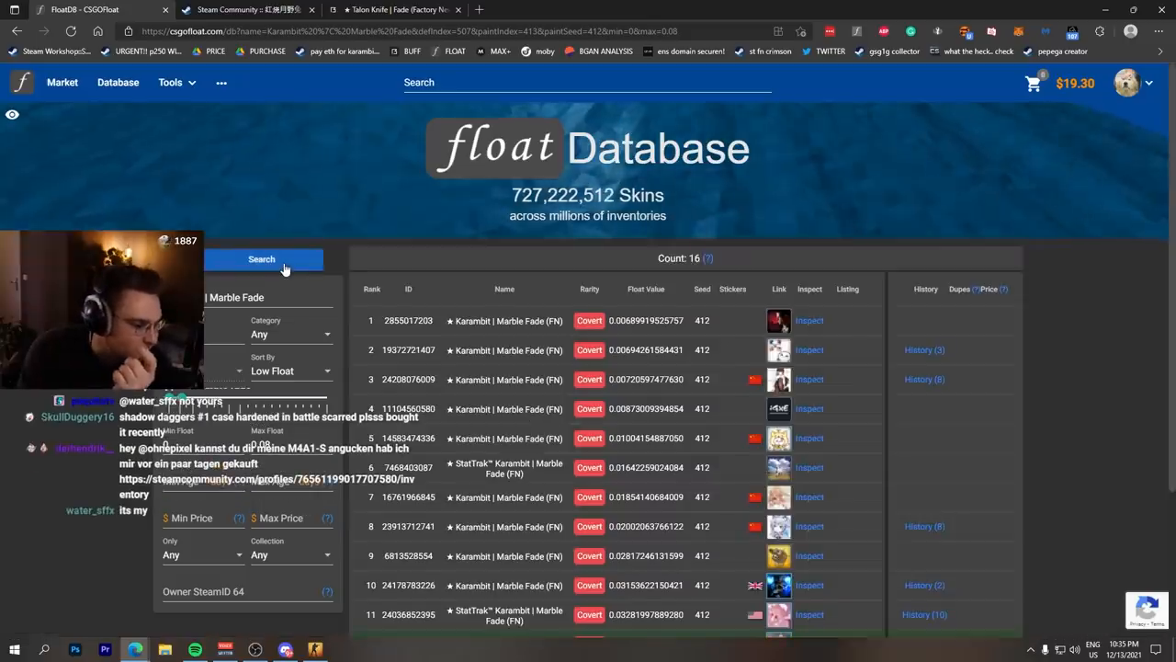
click(261, 257)
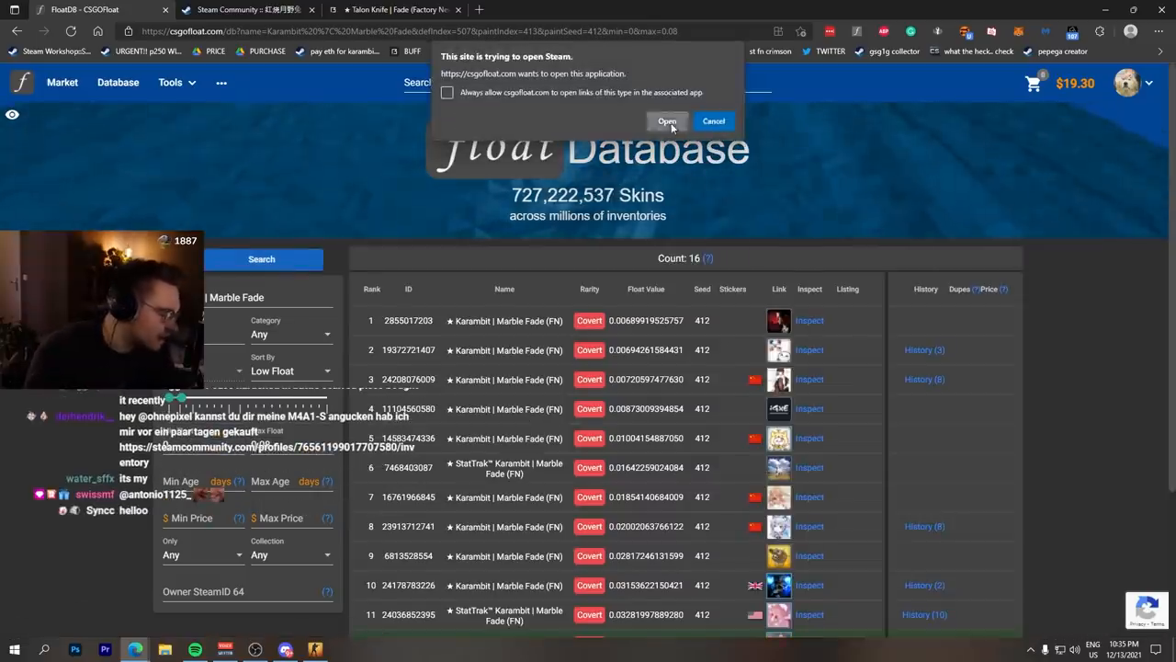
click(668, 122)
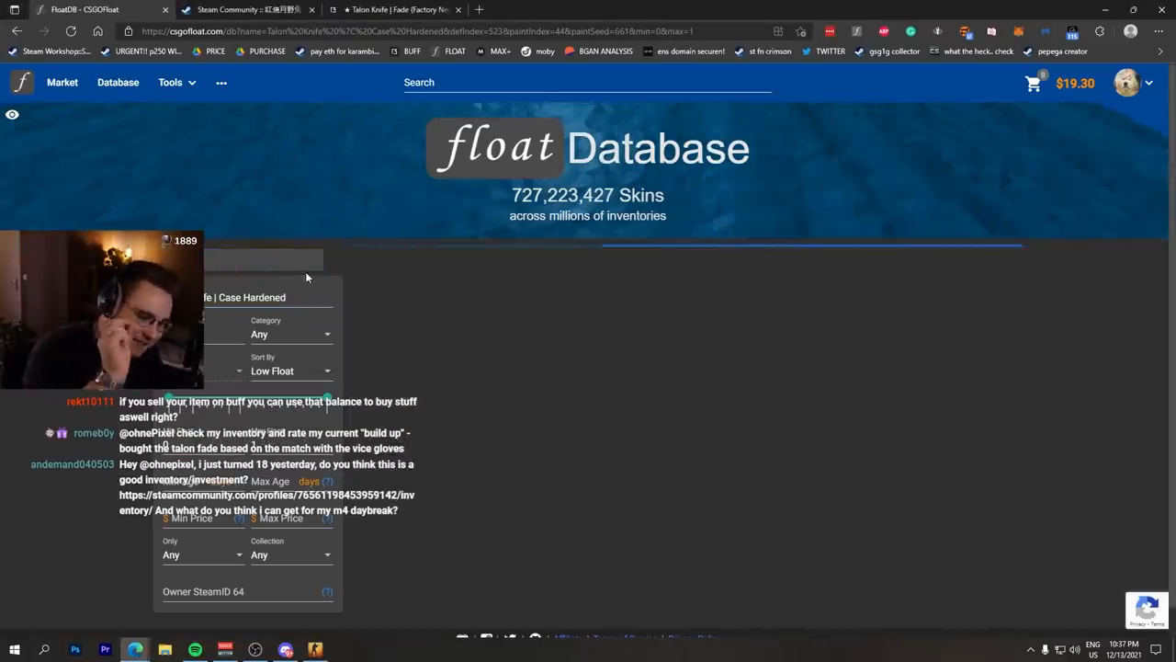
Search Talon Knife Case Hardened seed 661 and allow a result to open in Steam
click(261, 258)
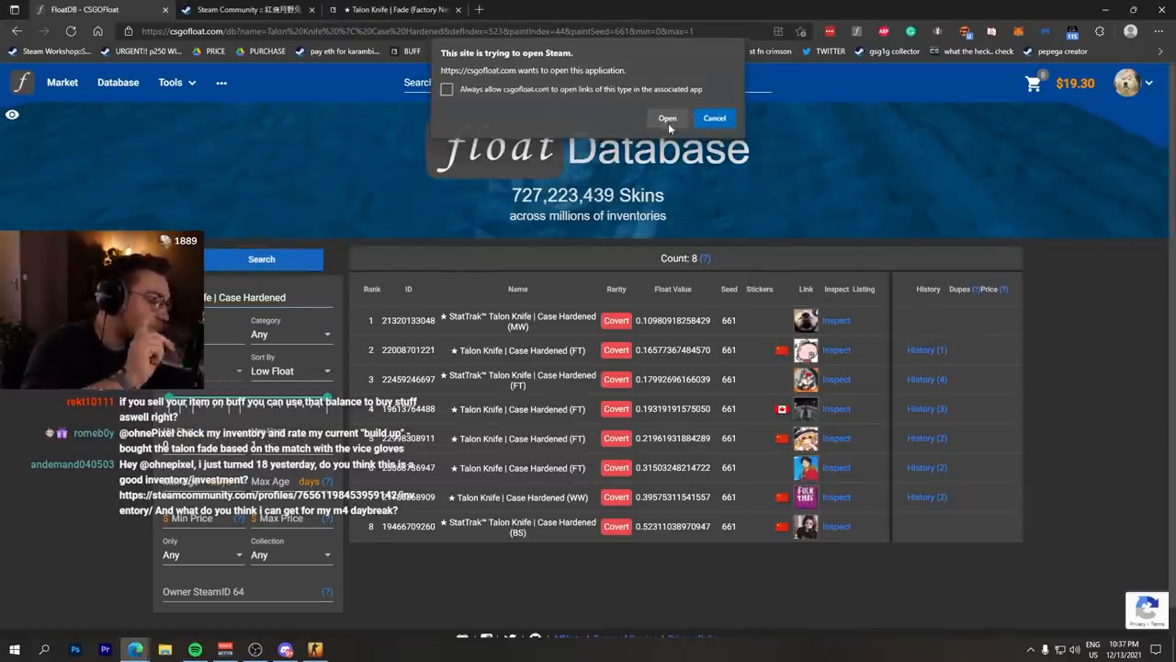
click(666, 118)
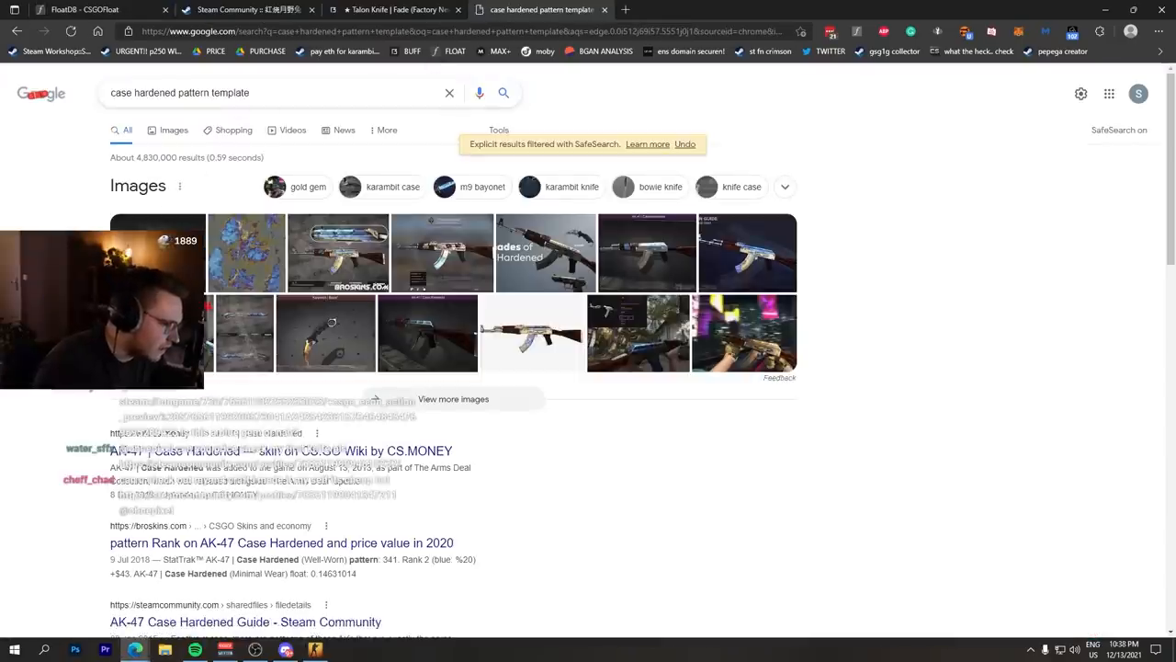
Preview the Blue Gem Reddit image from the 'case hardened pattern template' results
click(217, 156)
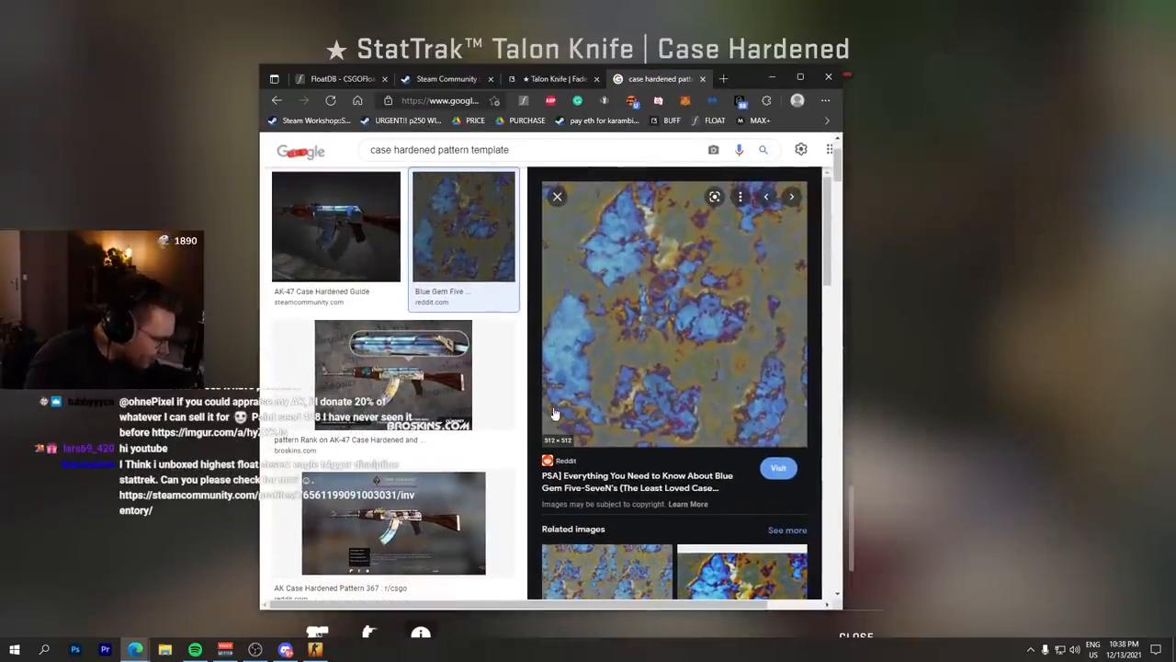
mouse_move(592, 371)
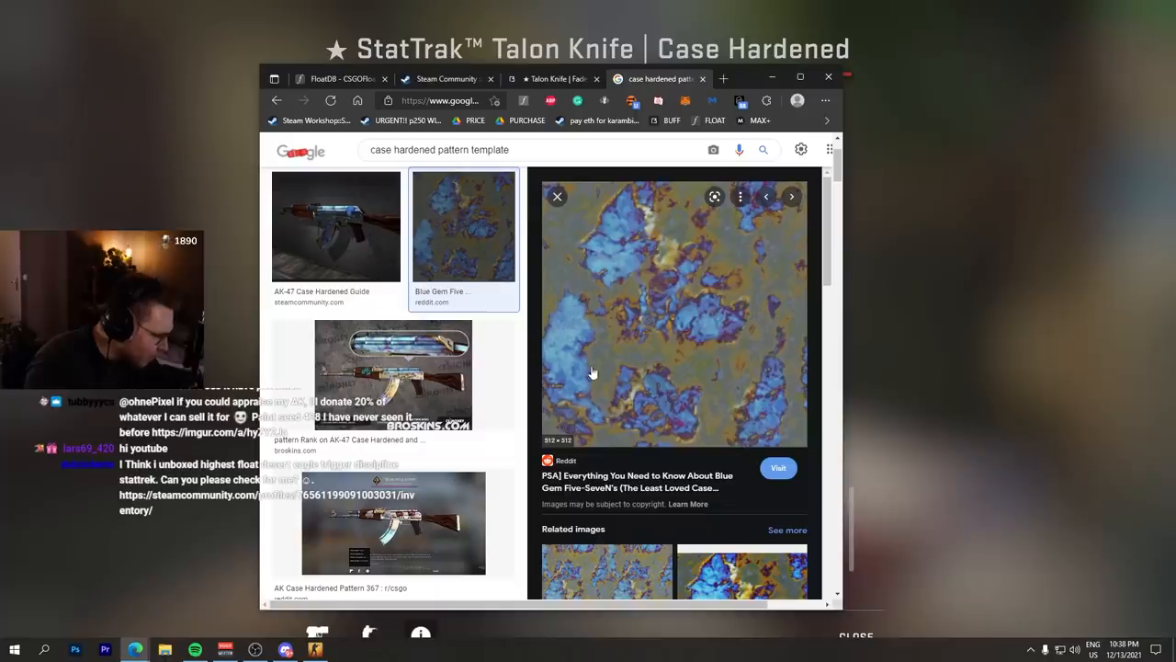
mouse_move(540, 379)
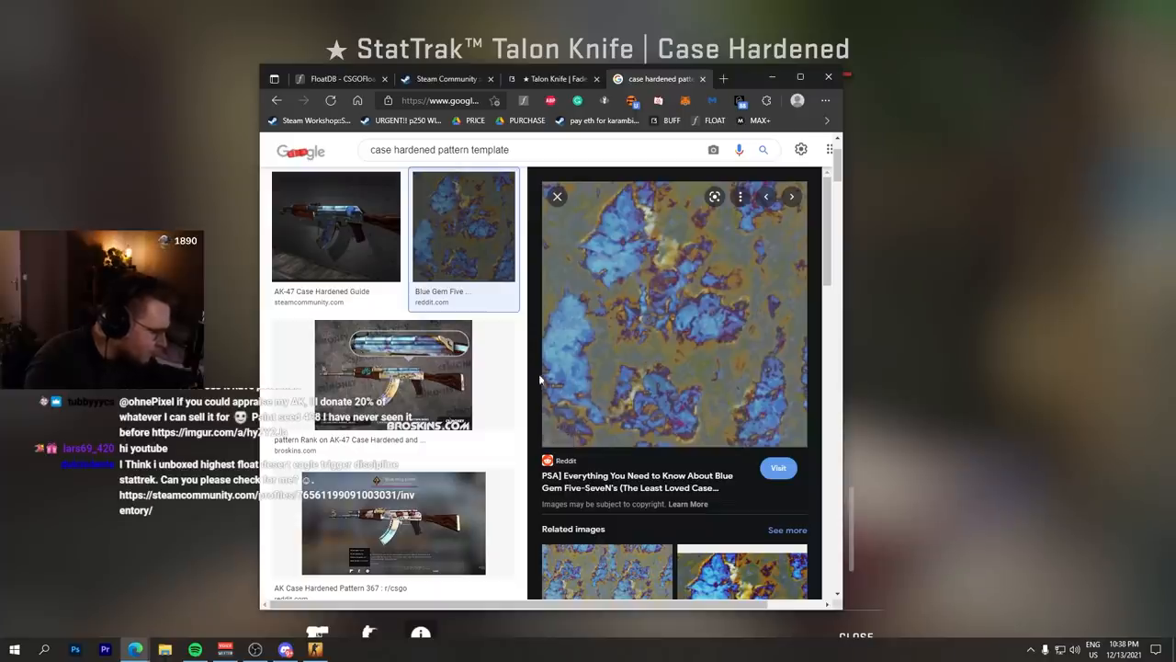